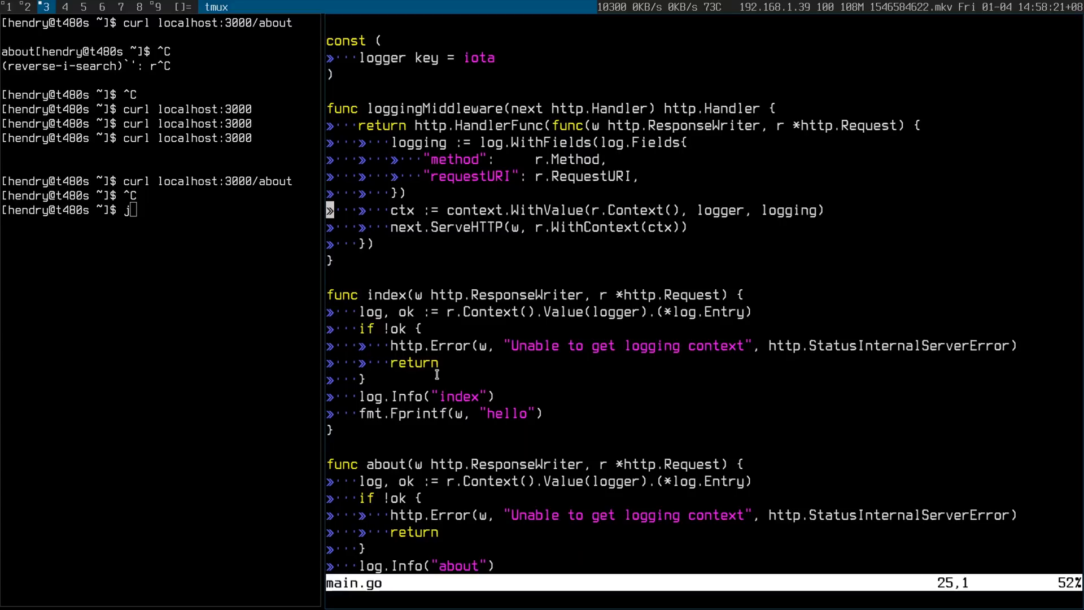
mouse_move(582, 320)
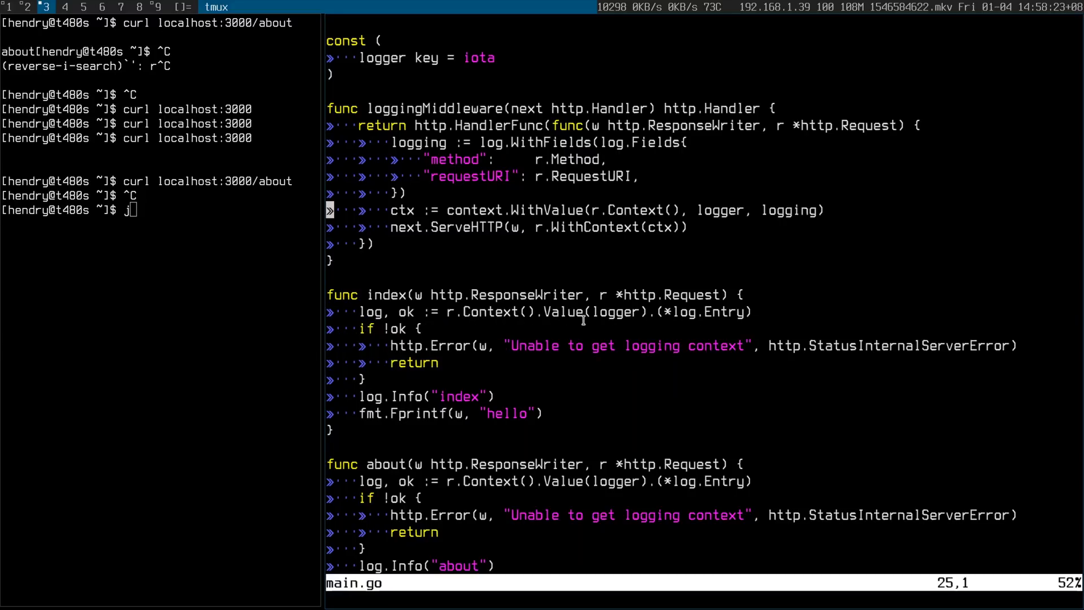